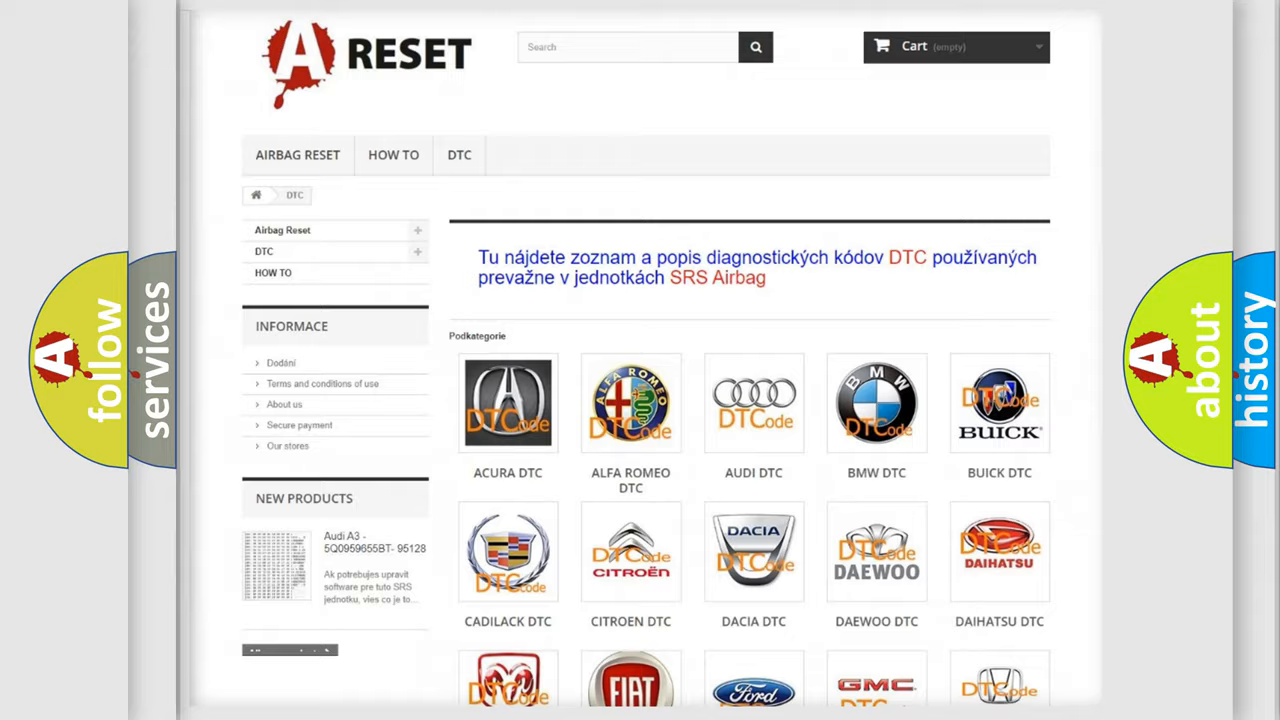
Step: Open the SCION DTC tile and scroll the Scion code list to B1835:58, LC Pressure Switch Rationality
scroll("down", 3)
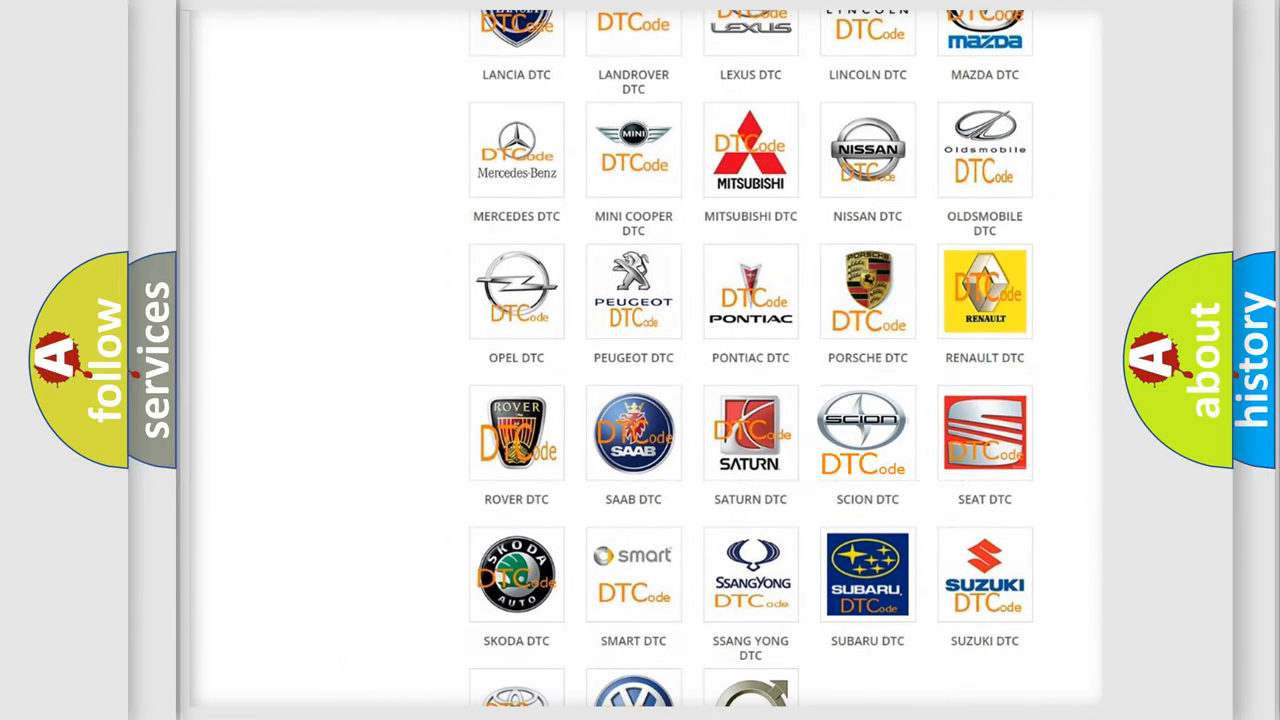
left_click(867, 432)
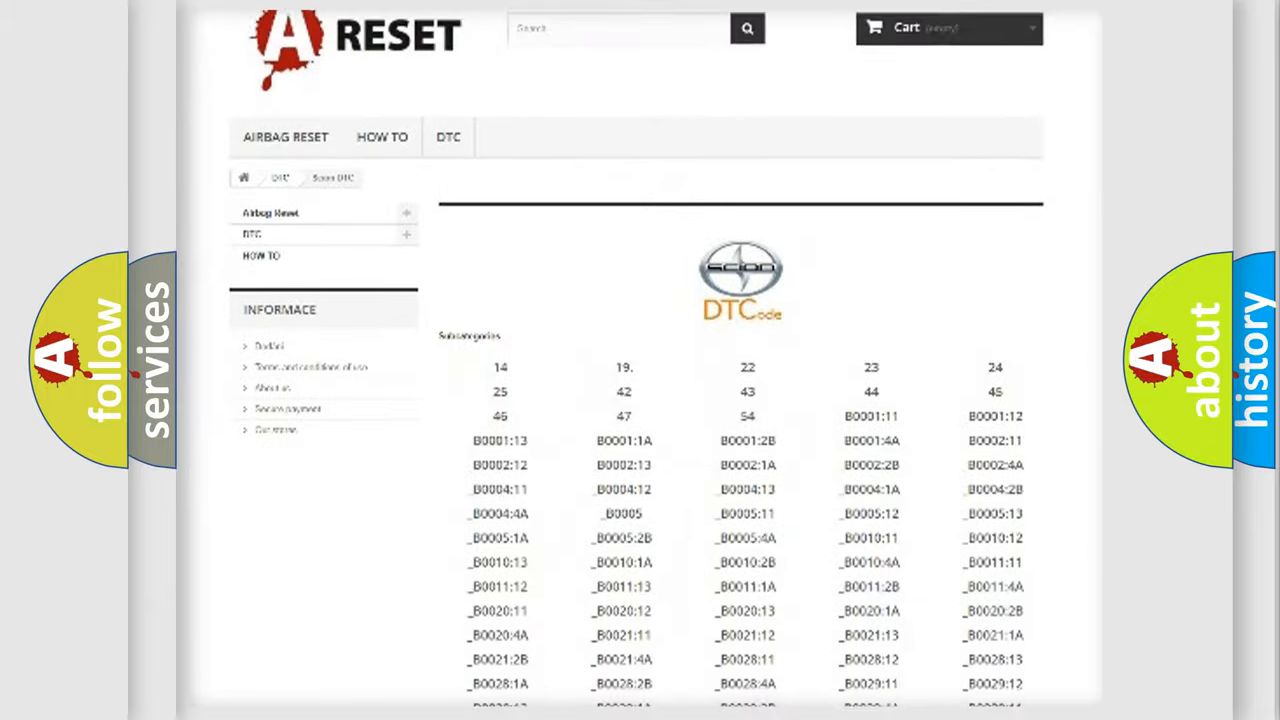
scroll("down", 3)
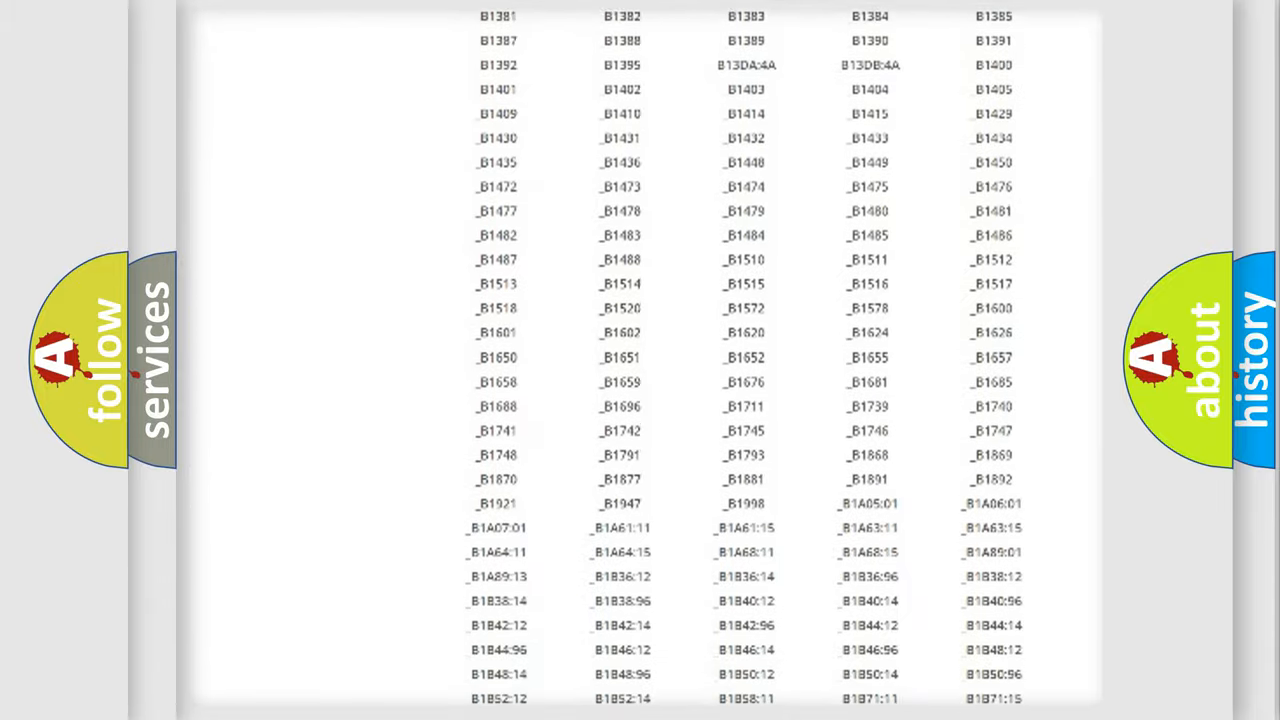
scroll("up", 3)
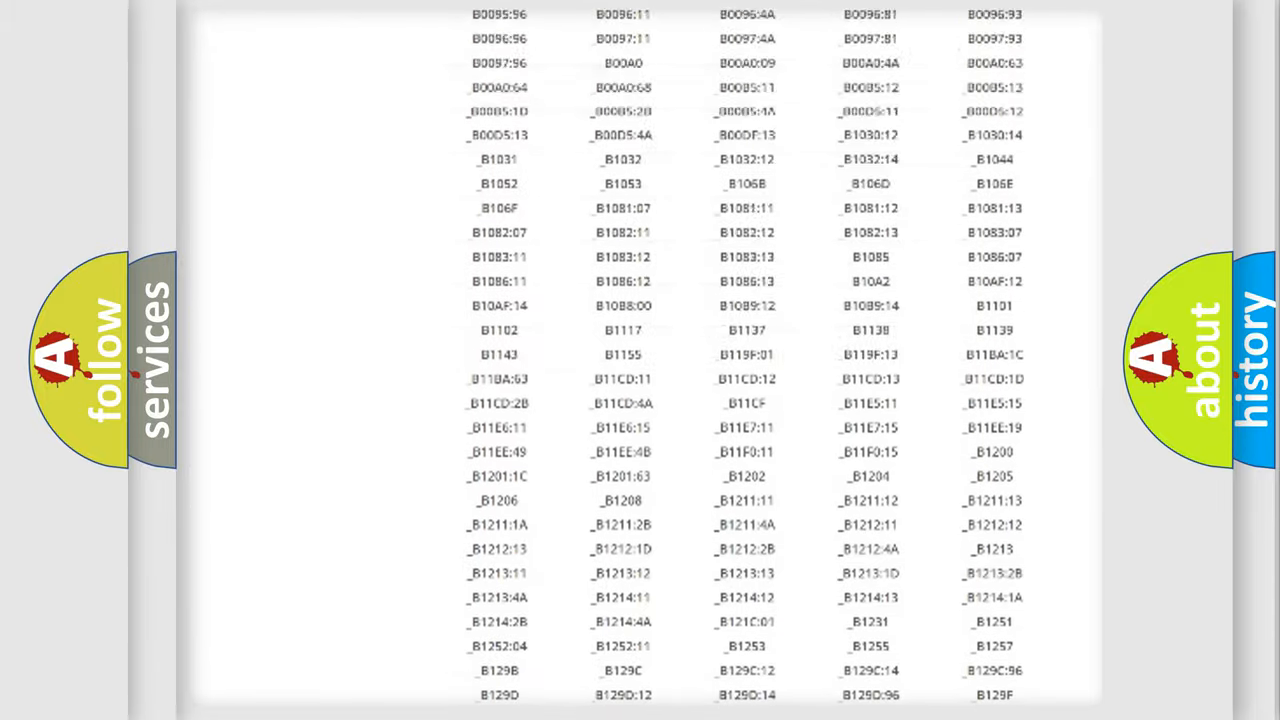
scroll("up", 3)
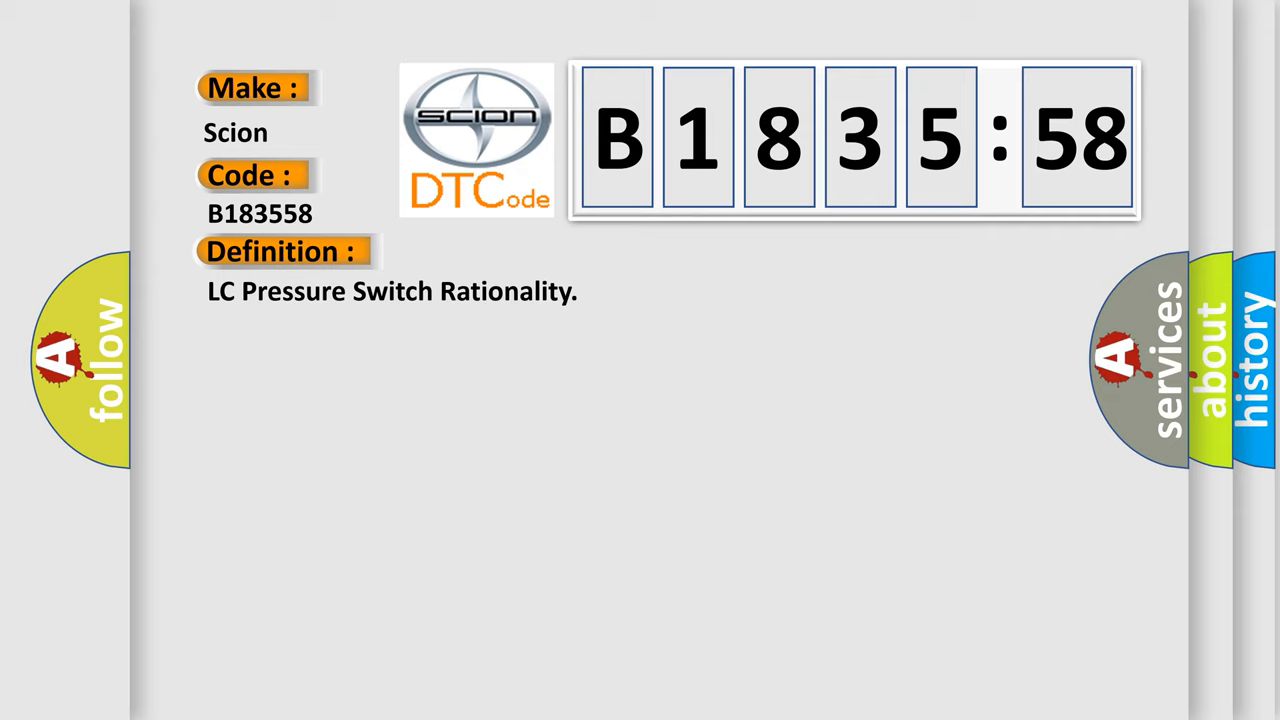
Step: Show the B1835:58 description of how the LC pressure switch monitors clutch fluid pressure
left_click(520, 251)
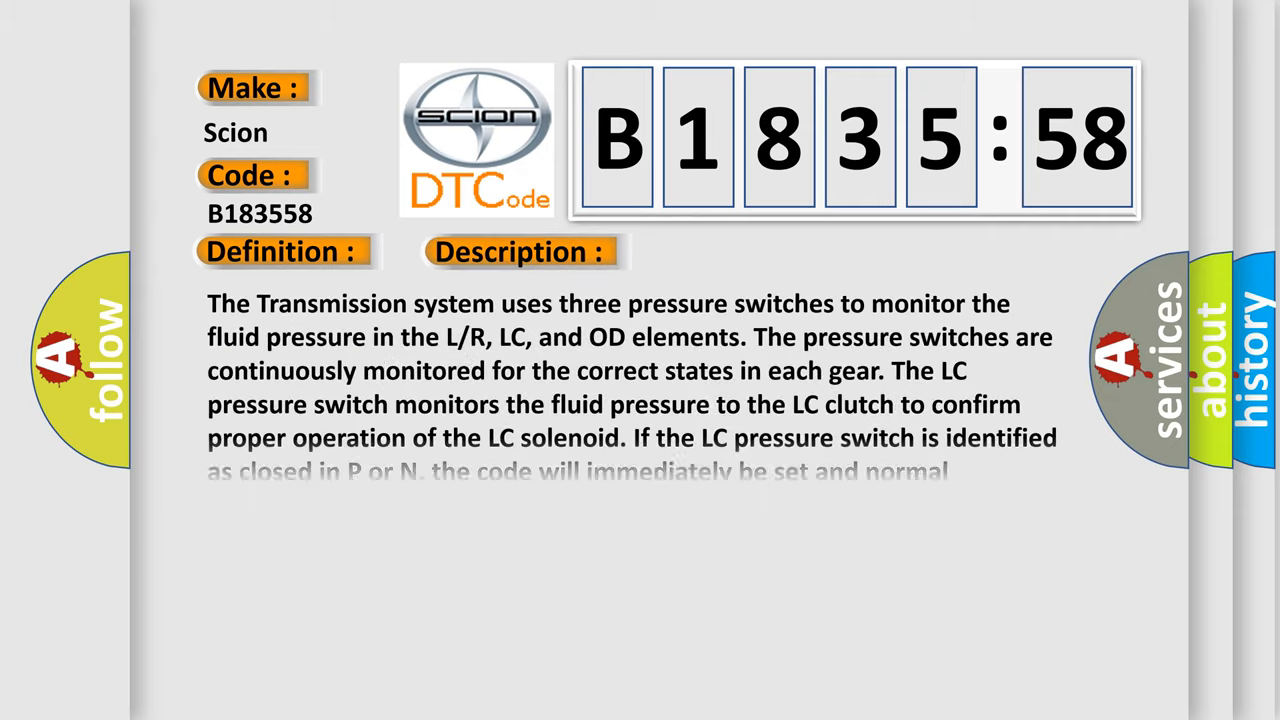